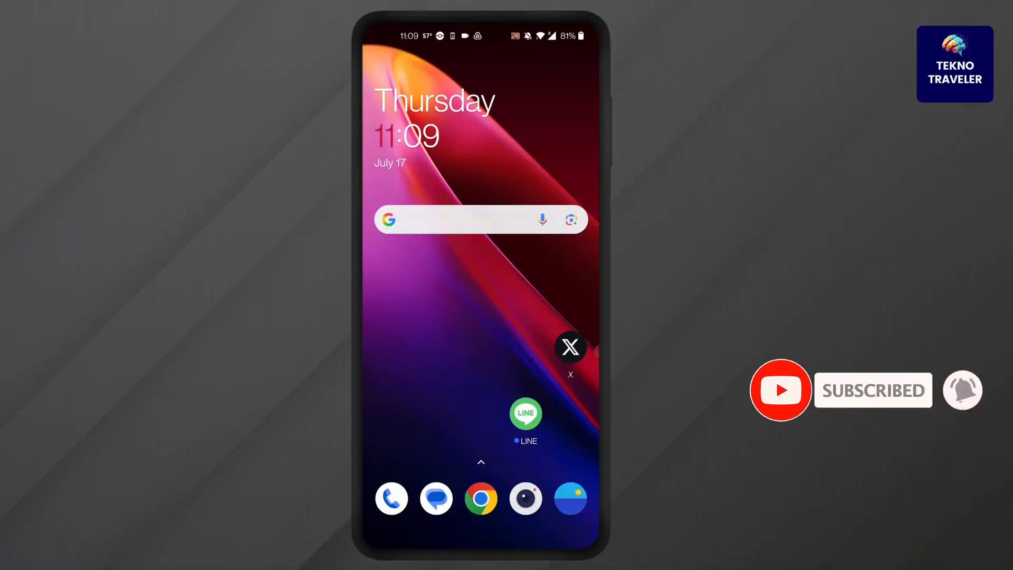
# - Launch LINE from the Android home screen to its Home tab
pyautogui.click(525, 414)
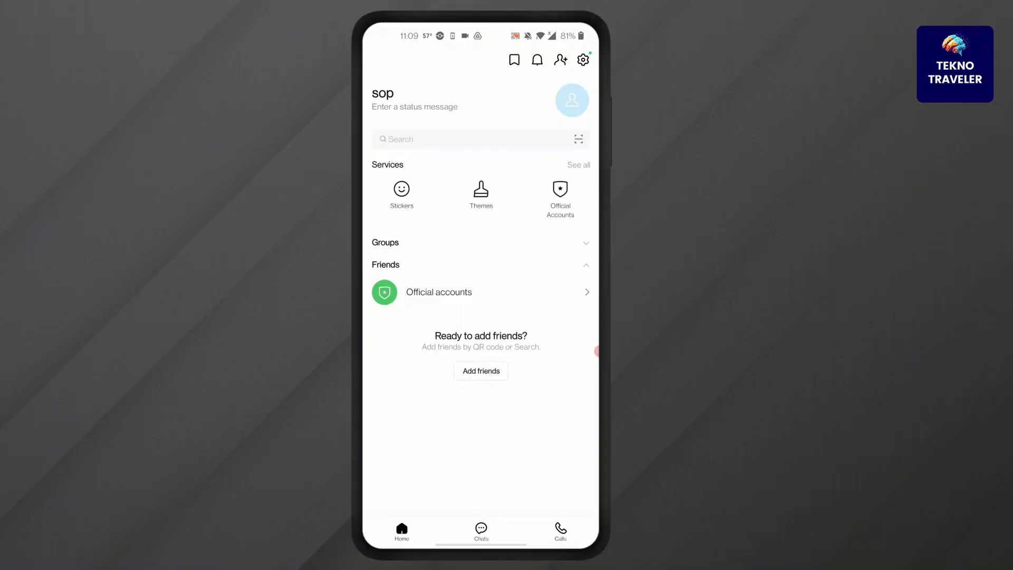
# - Reach LINE's Friend search screen set to search by ID
pyautogui.click(481, 371)
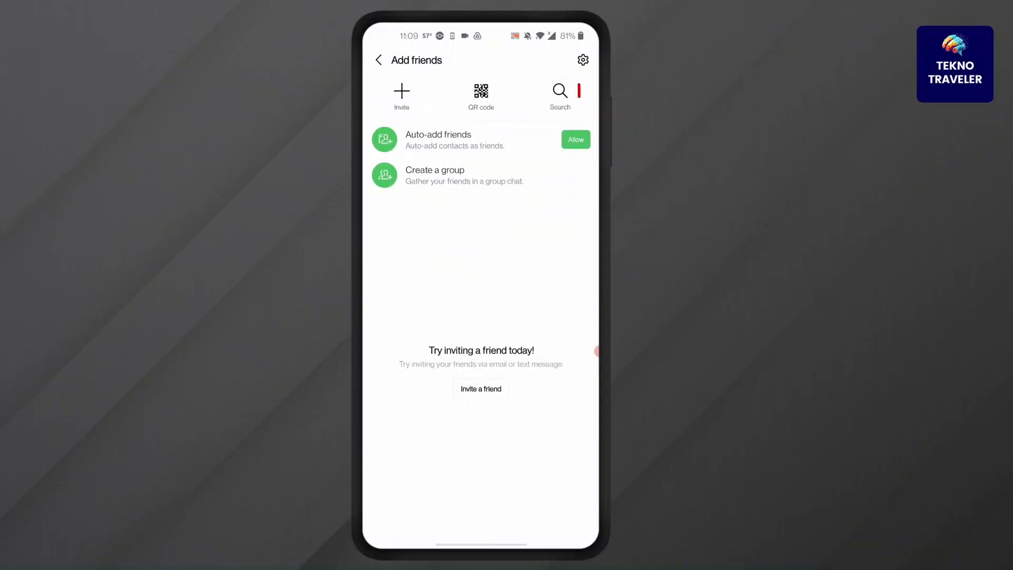
pyautogui.click(559, 96)
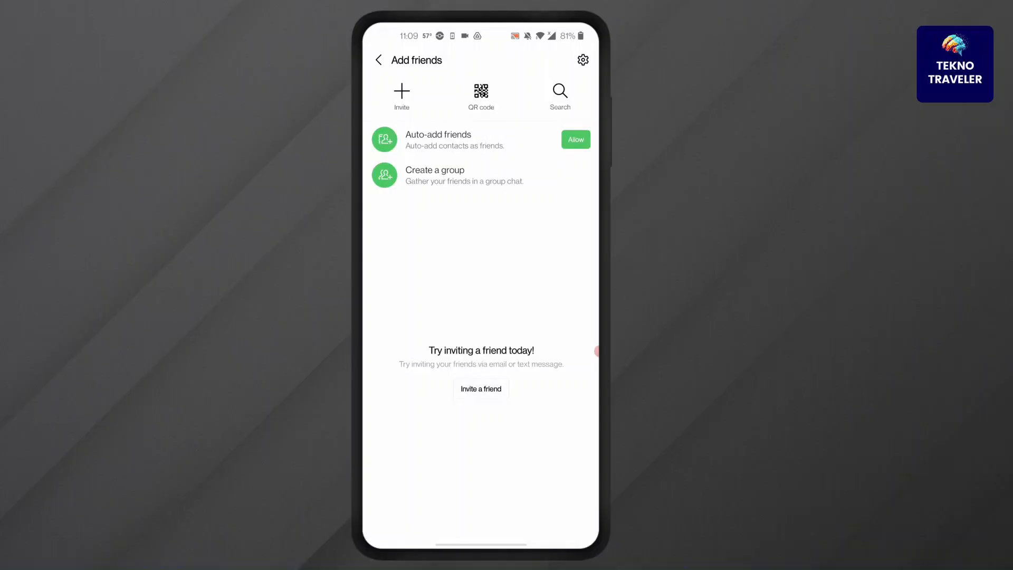
pyautogui.click(560, 96)
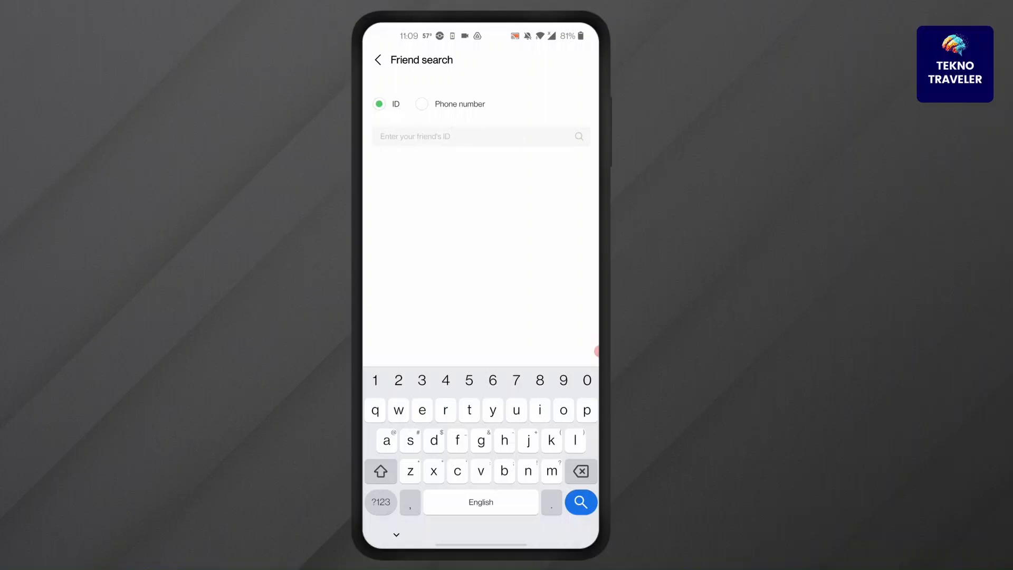
pyautogui.write('@linethen')
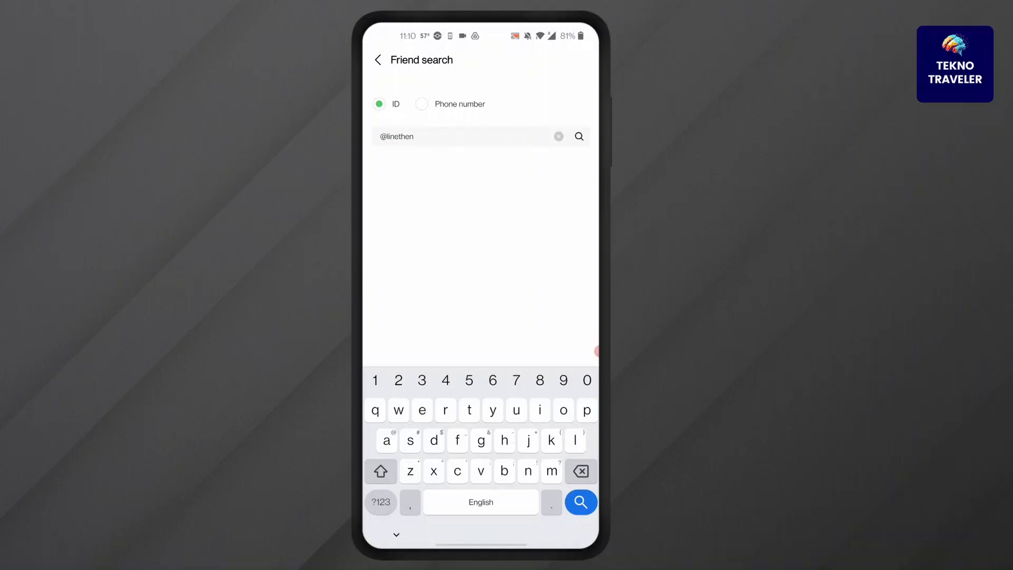
pyautogui.click(580, 502)
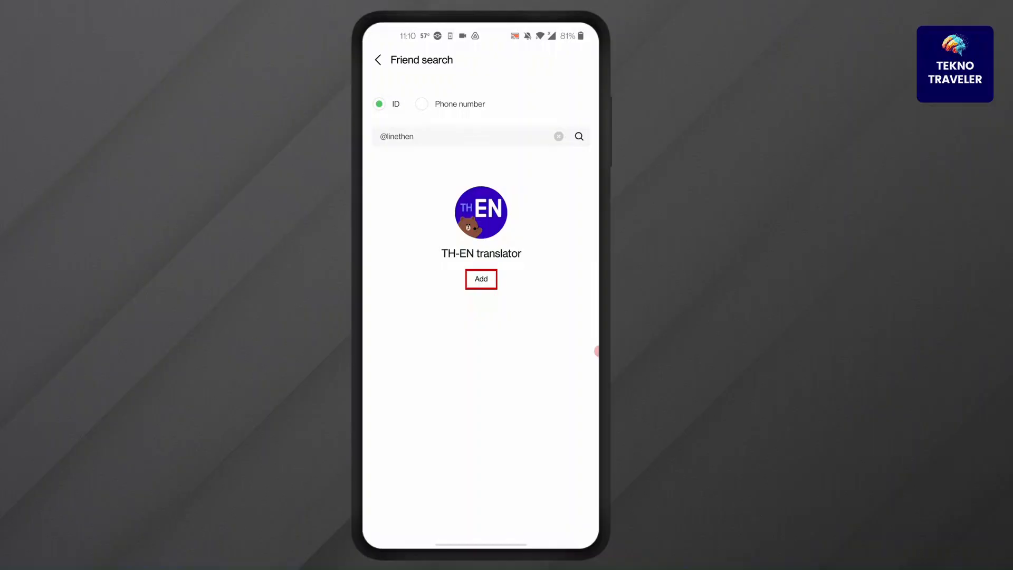
pyautogui.click(481, 279)
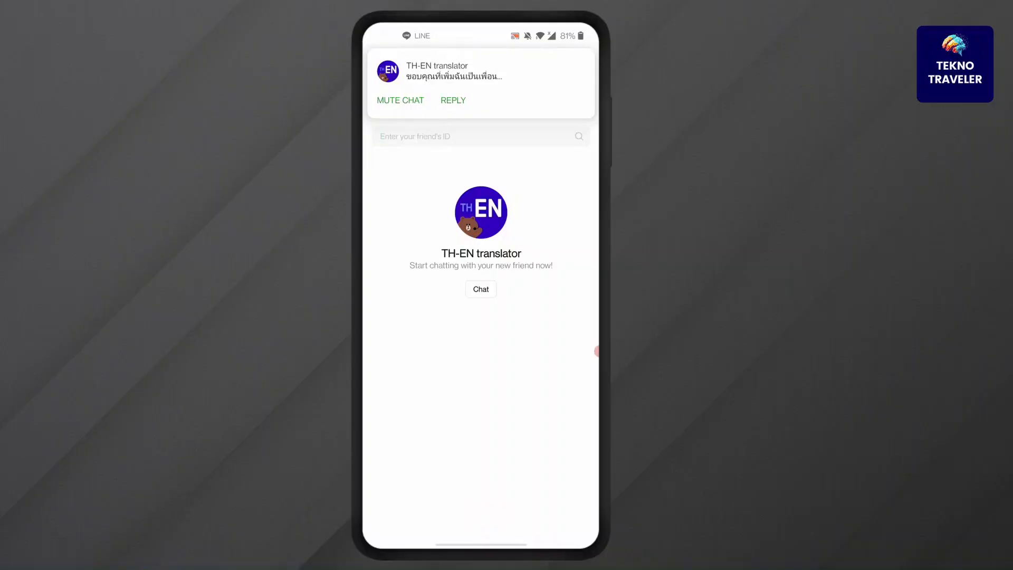
# - View TH-EN translator's Thai welcome message in chat, then return to Add friends
pyautogui.click(482, 290)
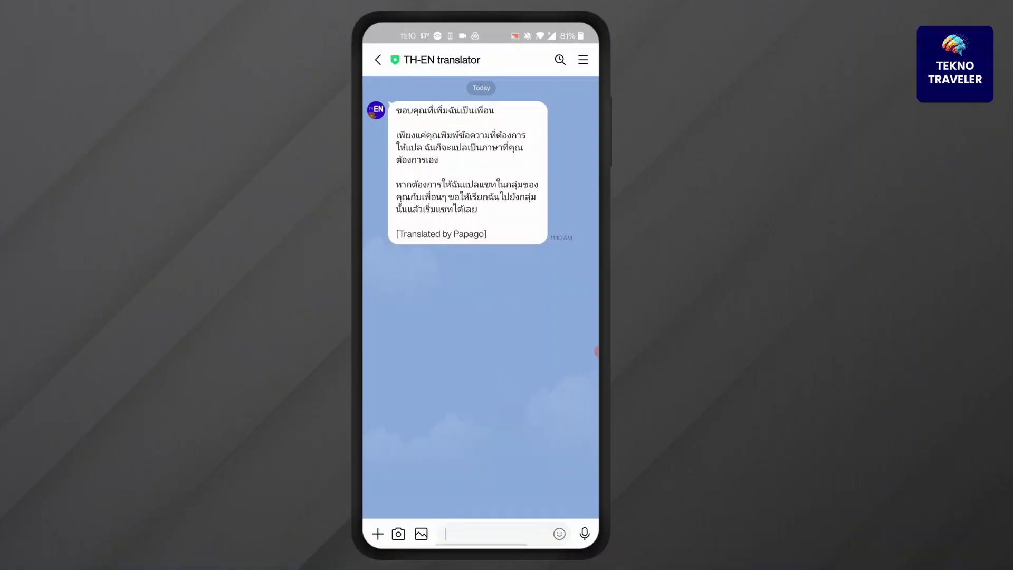
pyautogui.click(377, 59)
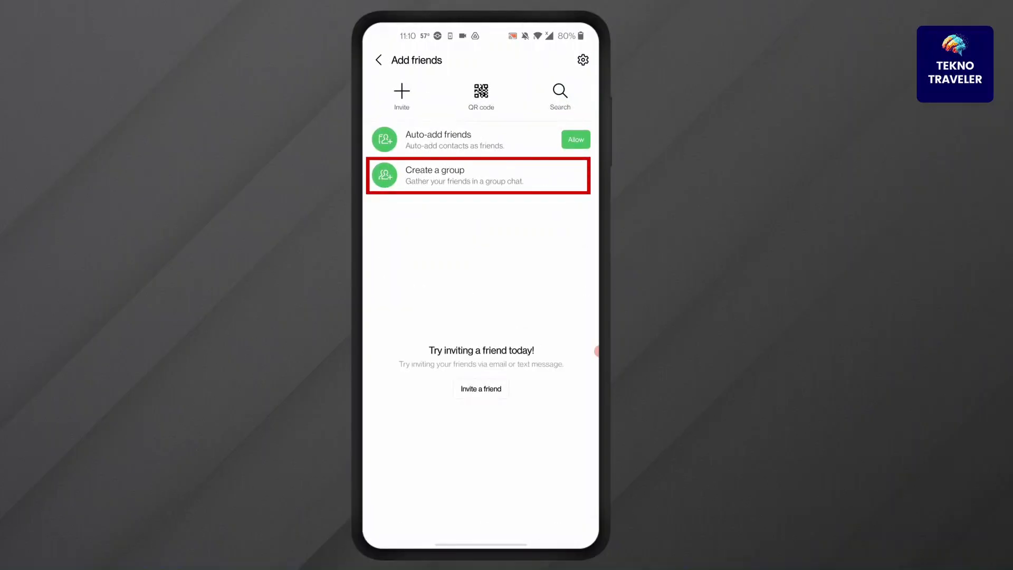
# - Create a new group with TH-EN translator and proceed to group profile setup
pyautogui.click(478, 176)
pyautogui.write('r')
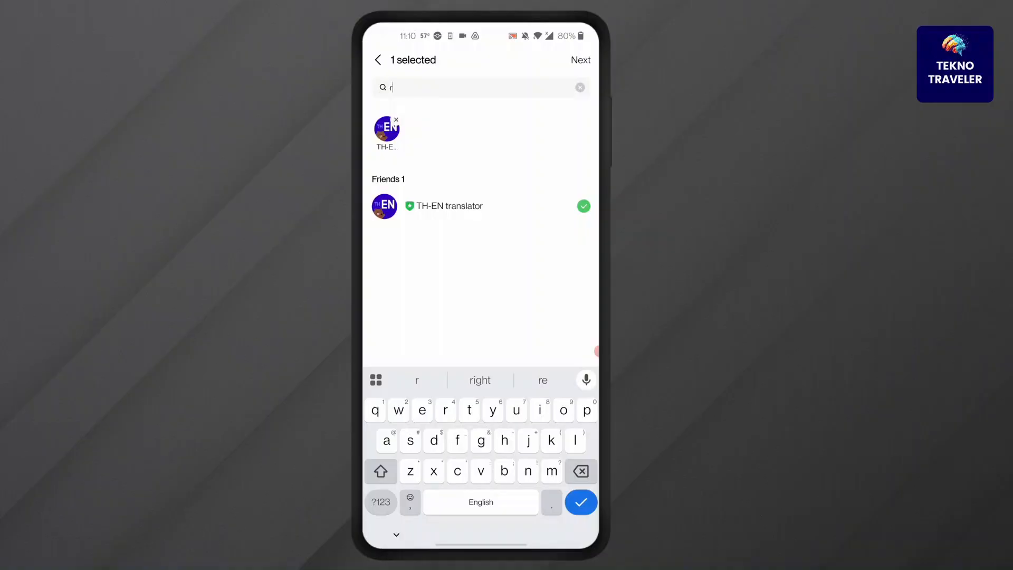
pyautogui.click(579, 59)
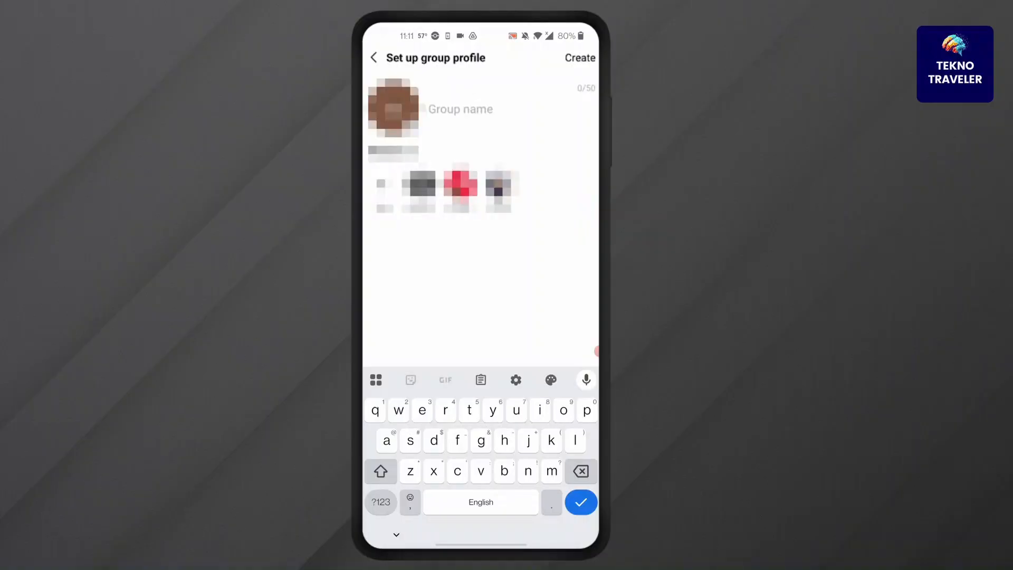